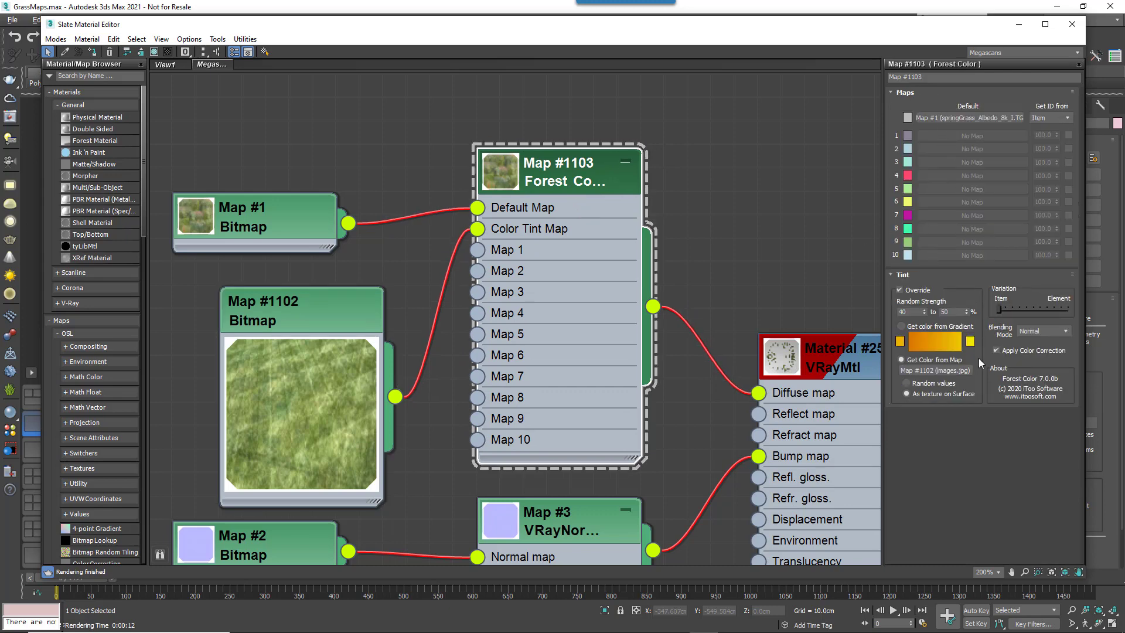
{"action": "mouse_move", "coordinate": [996, 442]}
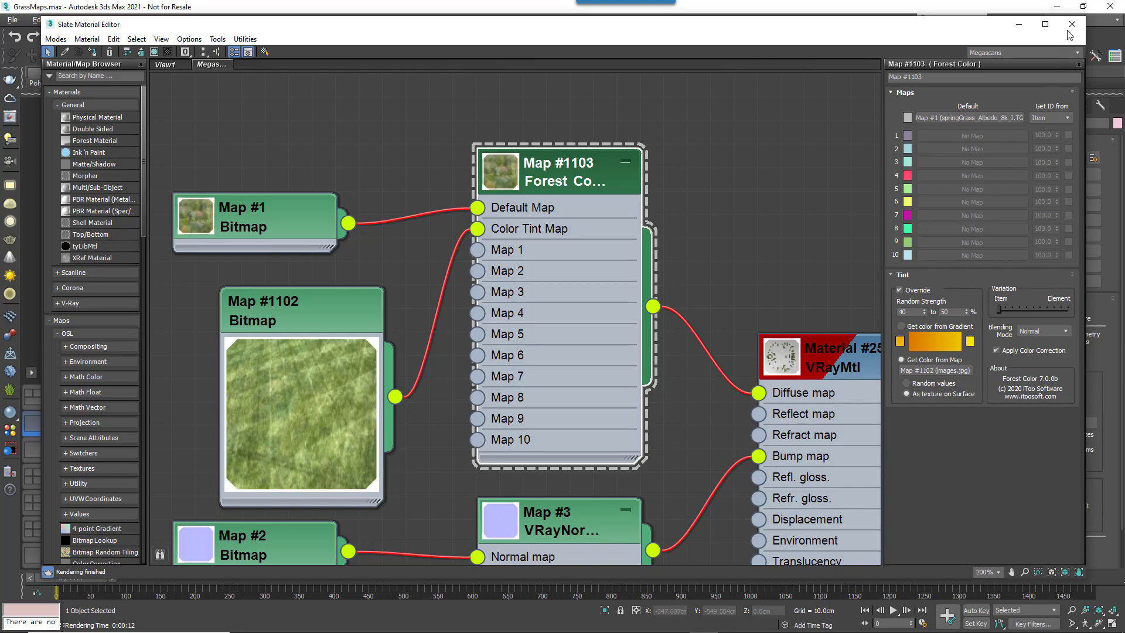
Close the Slate Material Editor to reveal the finished tinted grass render in the V-Ray Frame Buffer
{"action": "left_click", "coordinate": [1071, 24]}
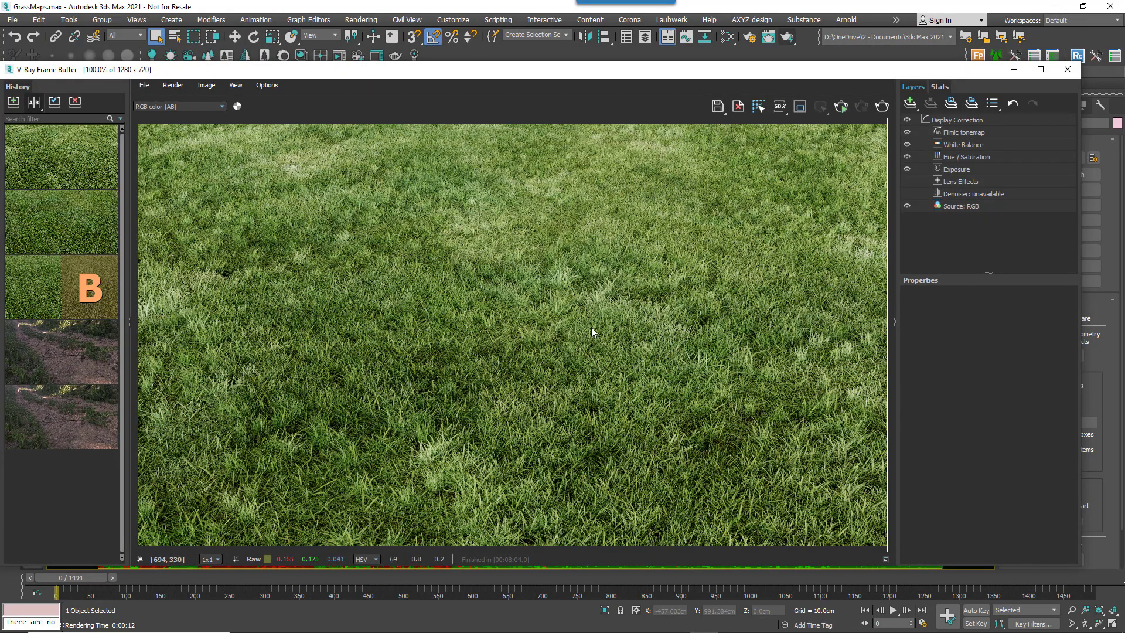
{"action": "mouse_move", "coordinate": [889, 354]}
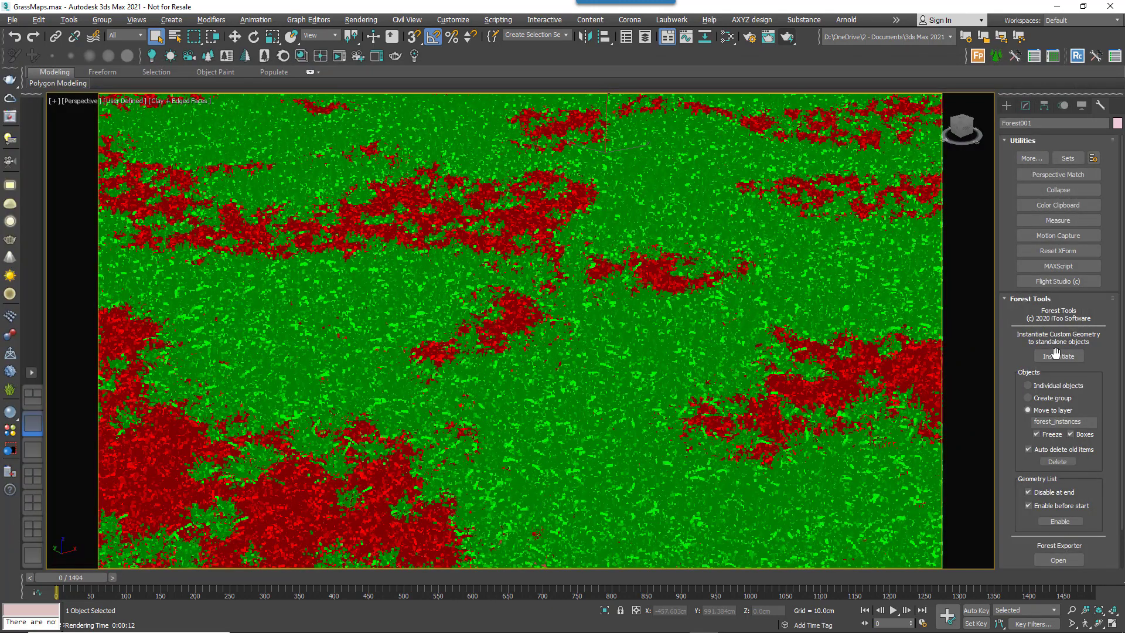
Instantiate the grass forest into standalone instance objects, confirming deletion of the earlier instances
{"action": "left_click", "coordinate": [1058, 356]}
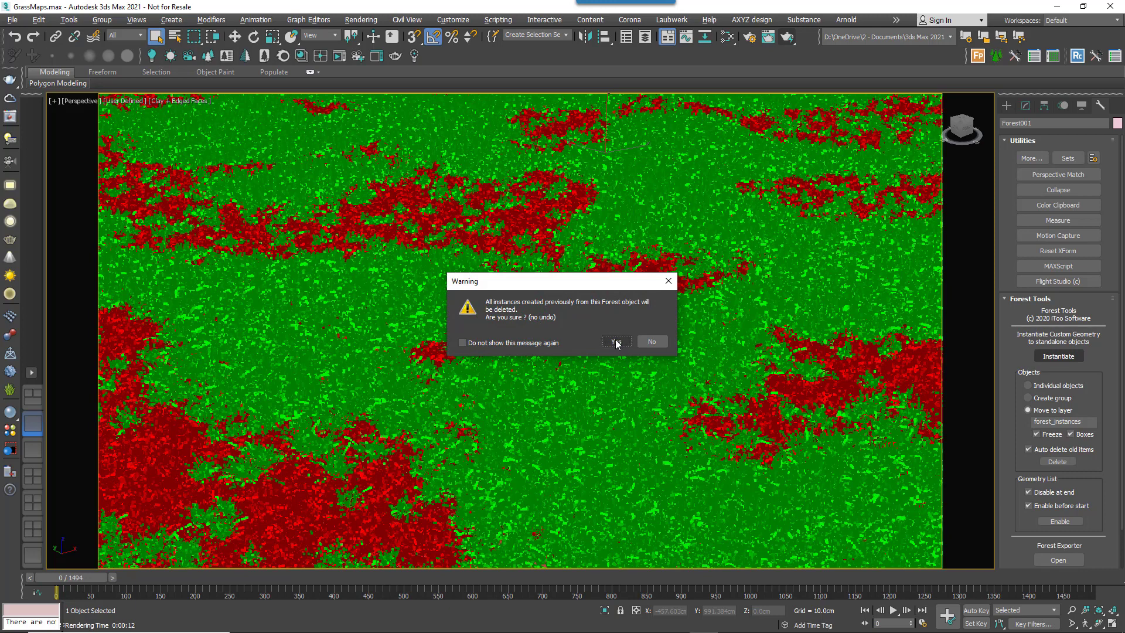
{"action": "left_click", "coordinate": [616, 341]}
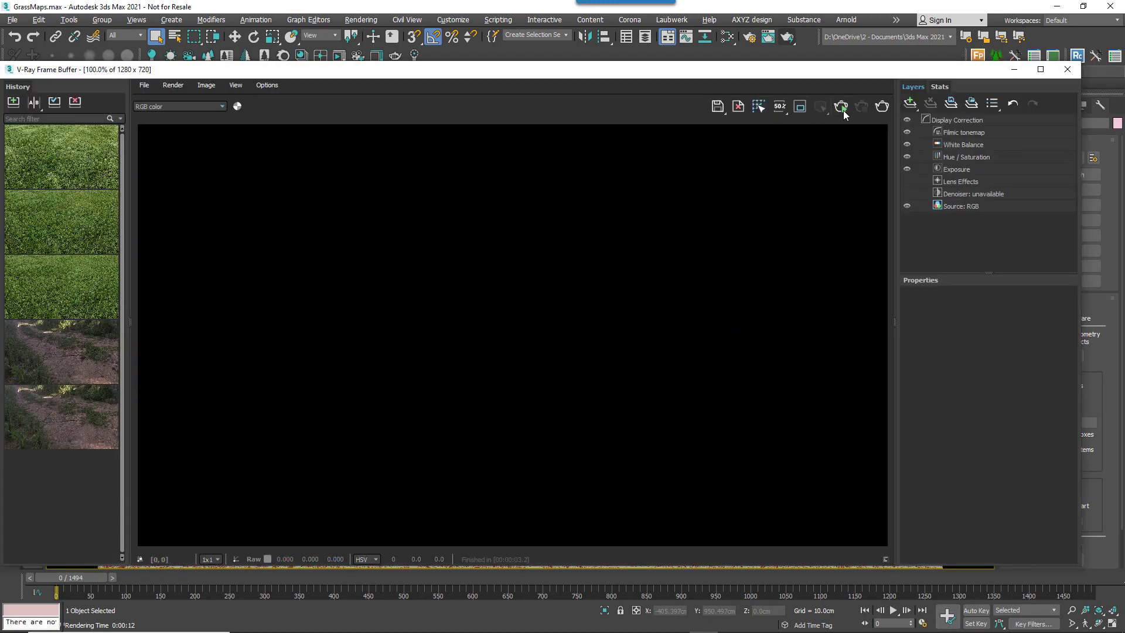
Render the instanced grass in the V-Ray Frame Buffer to verify the Forest Color tint variation remains
{"action": "left_click", "coordinate": [840, 105]}
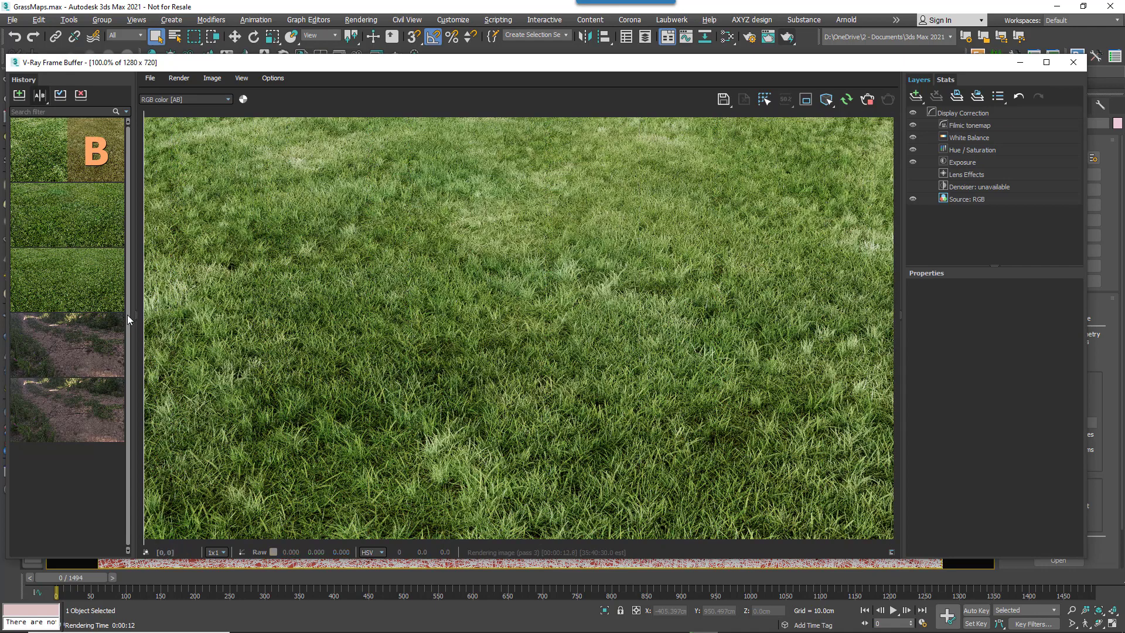
{"action": "mouse_move", "coordinate": [846, 315]}
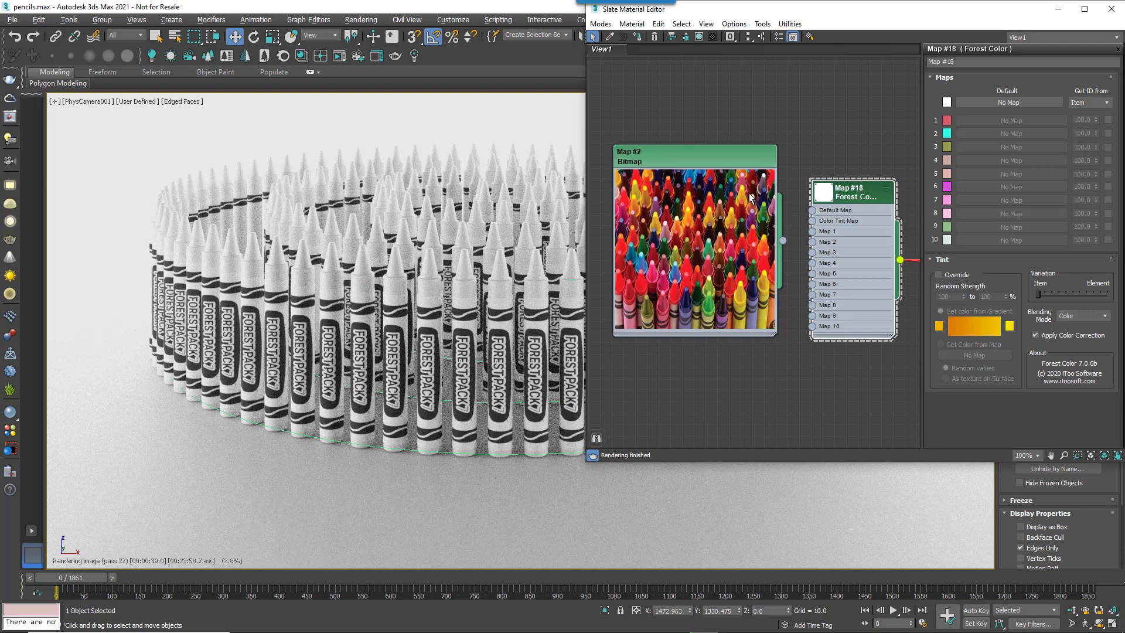
{"action": "mouse_move", "coordinate": [704, 174]}
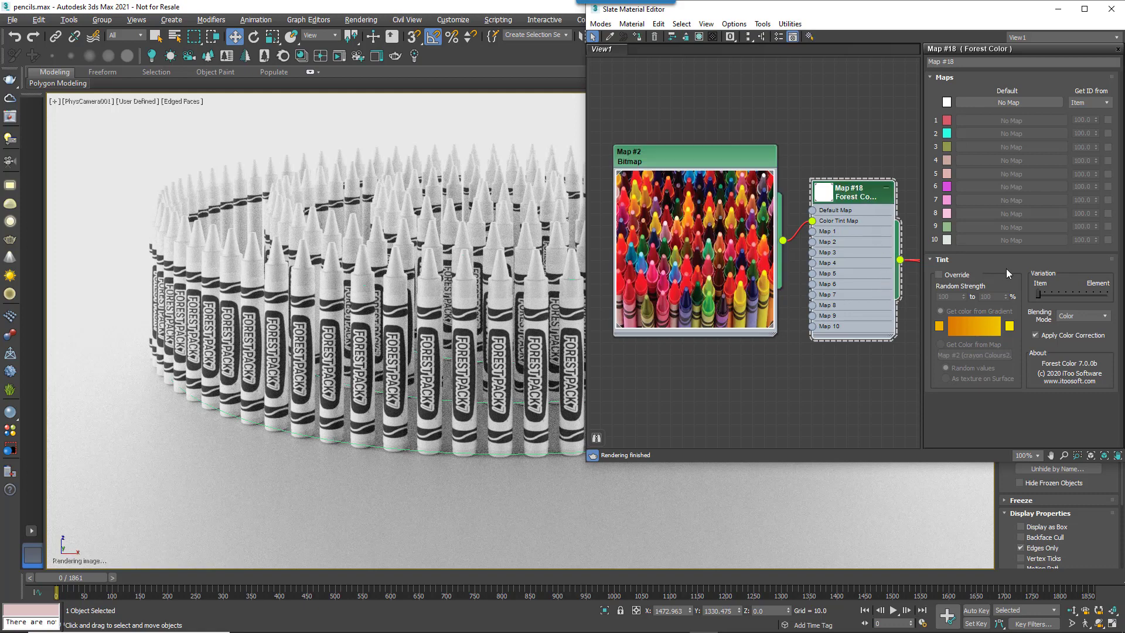
Enable Tint Override on the crayons with colours from the crayon photo map and Normal blending
{"action": "left_click", "coordinate": [938, 274]}
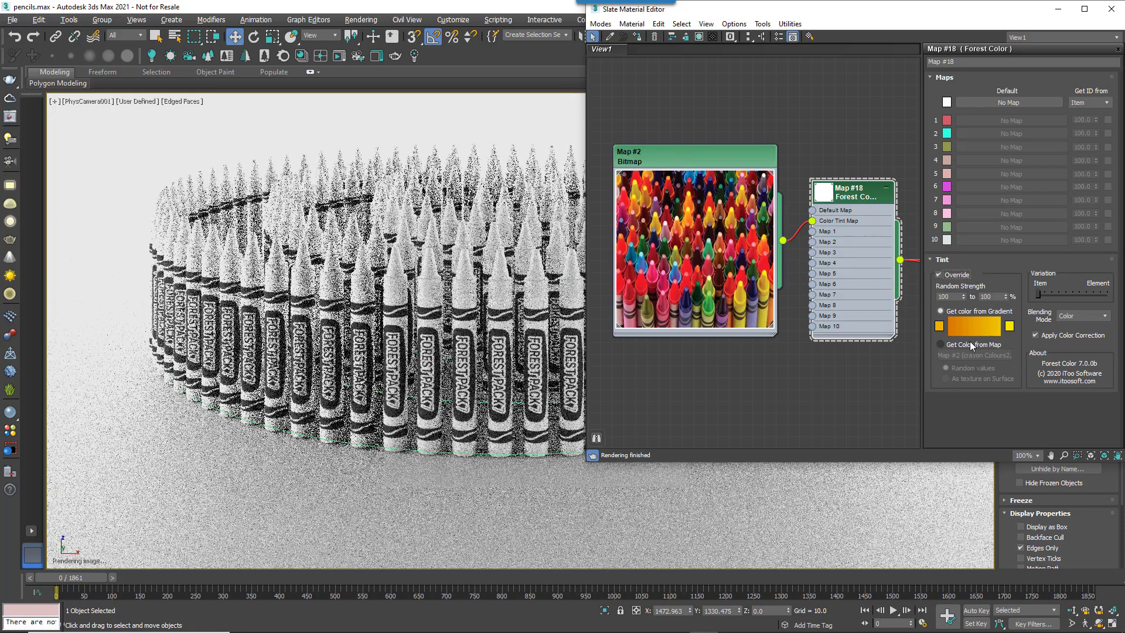
{"action": "left_click", "coordinate": [940, 345]}
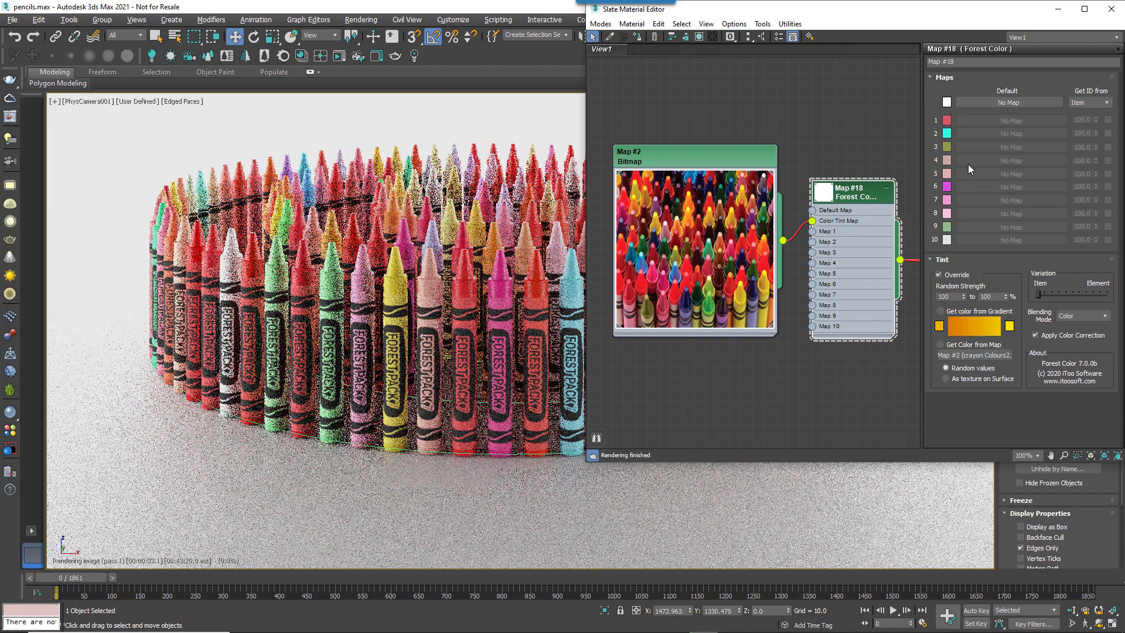
{"action": "left_click", "coordinate": [1104, 316]}
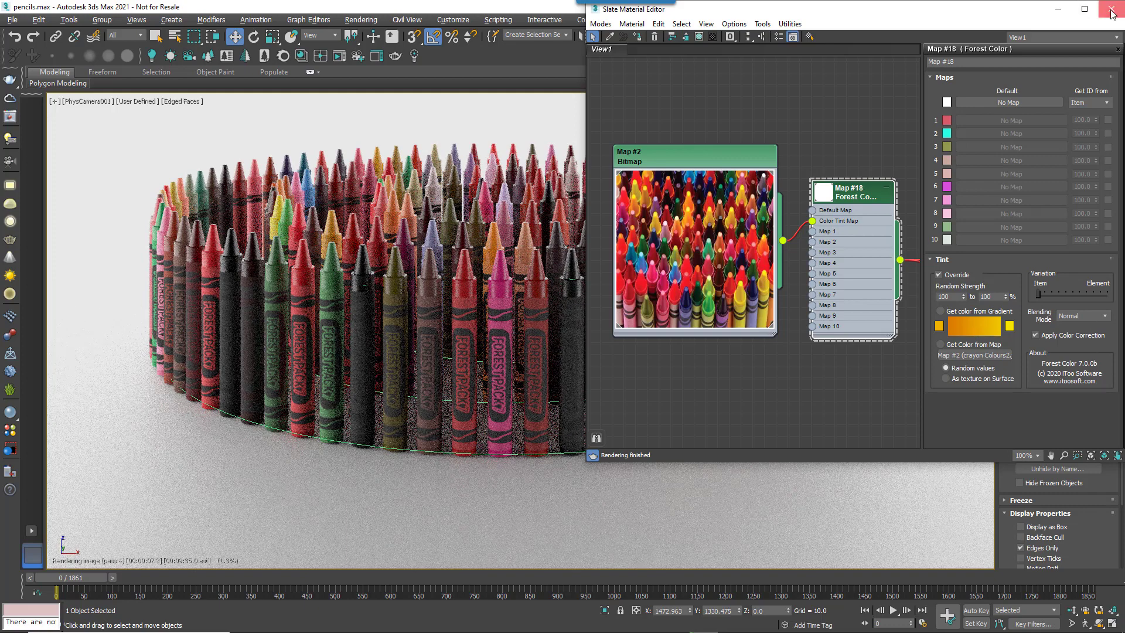
Close the Slate Material Editor, leaving the render of the variously coloured crayon ring
{"action": "left_click", "coordinate": [1110, 9]}
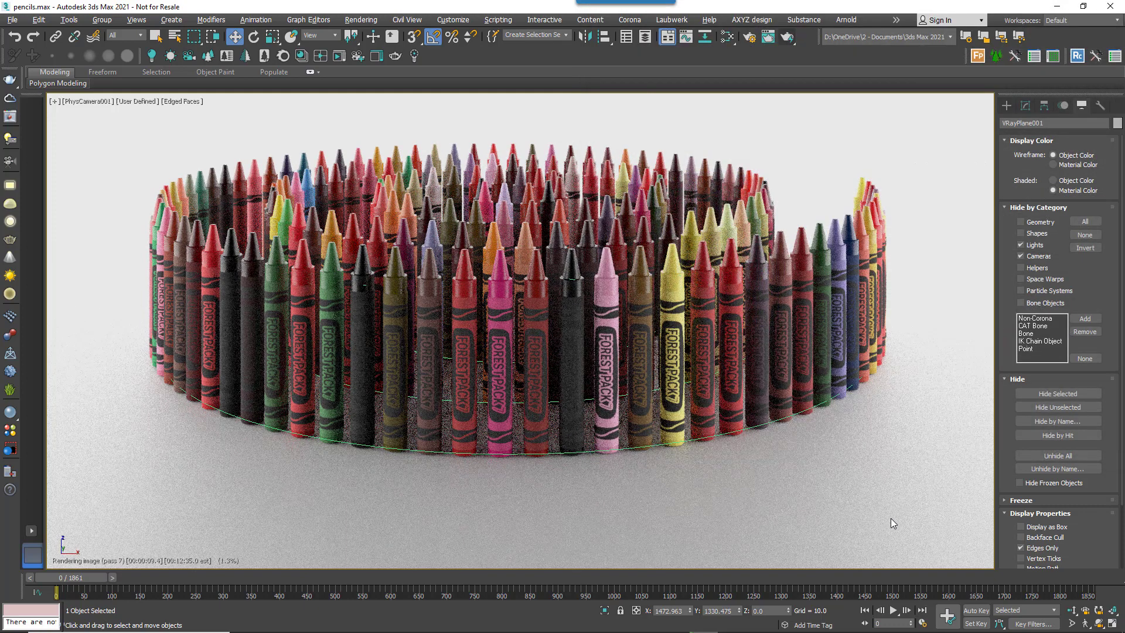